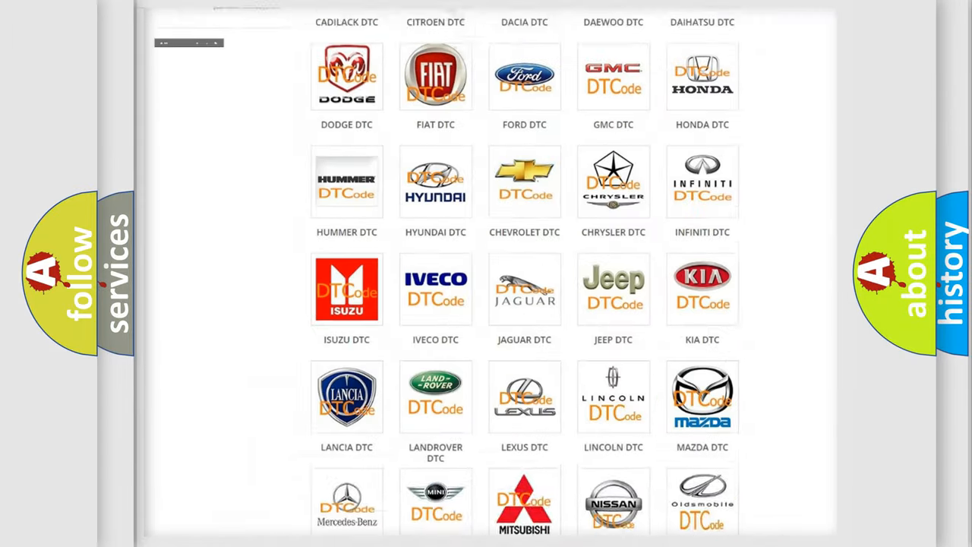
Open the Pontiac DTC list from the brand logos and scroll through its airbag codes
{"action": "scroll", "scroll_direction": "up", "scroll_amount": 3}
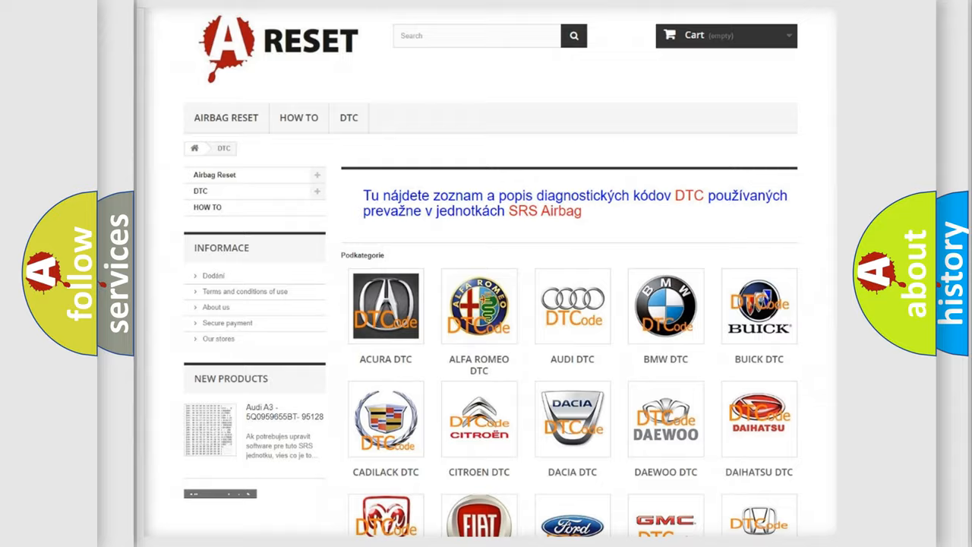
{"action": "scroll", "scroll_direction": "down", "scroll_amount": 3}
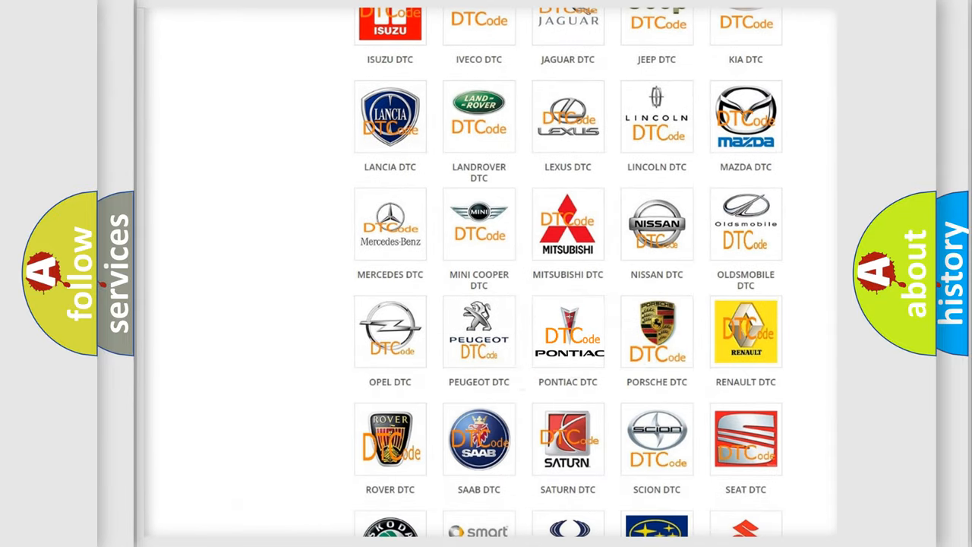
{"action": "left_click", "coordinate": [567, 331]}
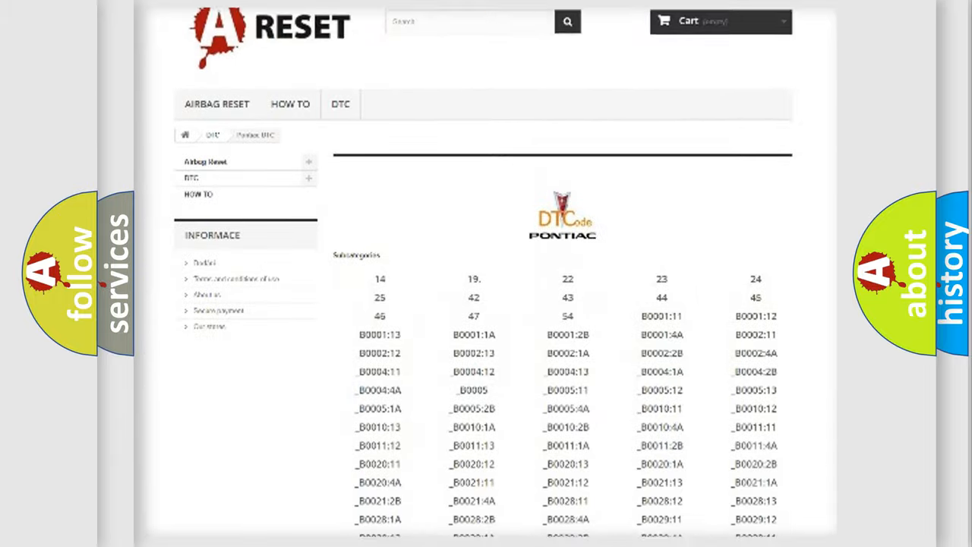
{"action": "scroll", "scroll_direction": "down", "scroll_amount": 3}
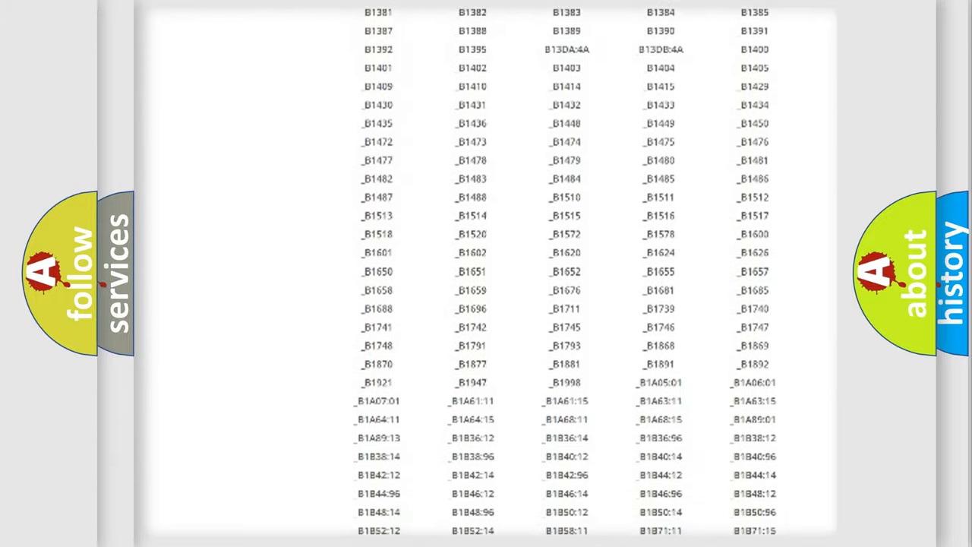
{"action": "scroll", "scroll_direction": "up", "scroll_amount": 3}
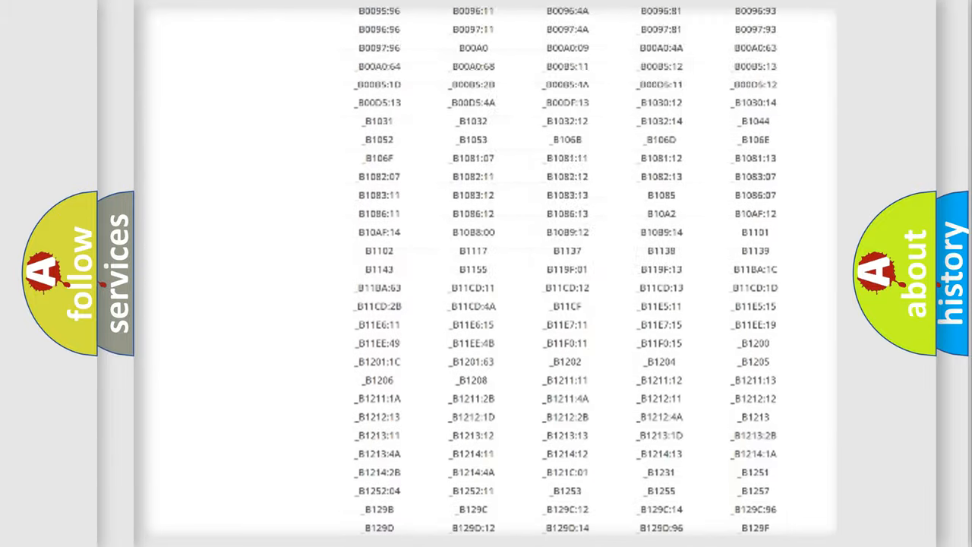
{"action": "scroll", "scroll_direction": "up", "scroll_amount": 3}
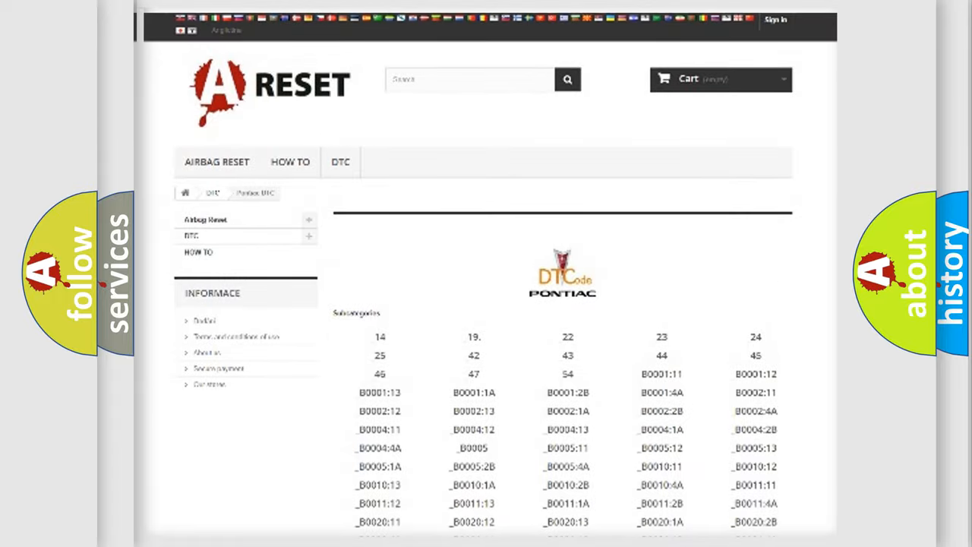